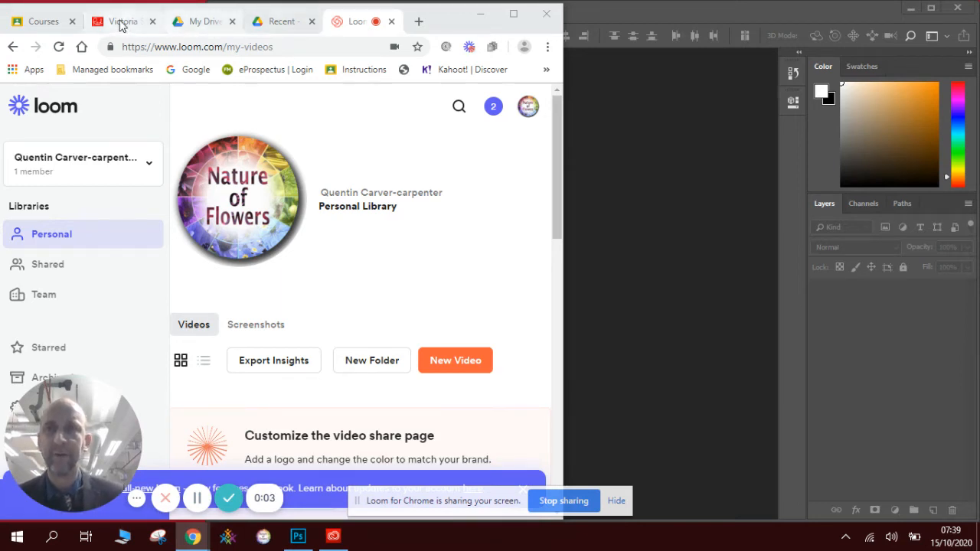
# - Browse the Victoria Siemer storm-in-a-teacup article's cup images, then go to Google Drive
pyautogui.click(115, 20)
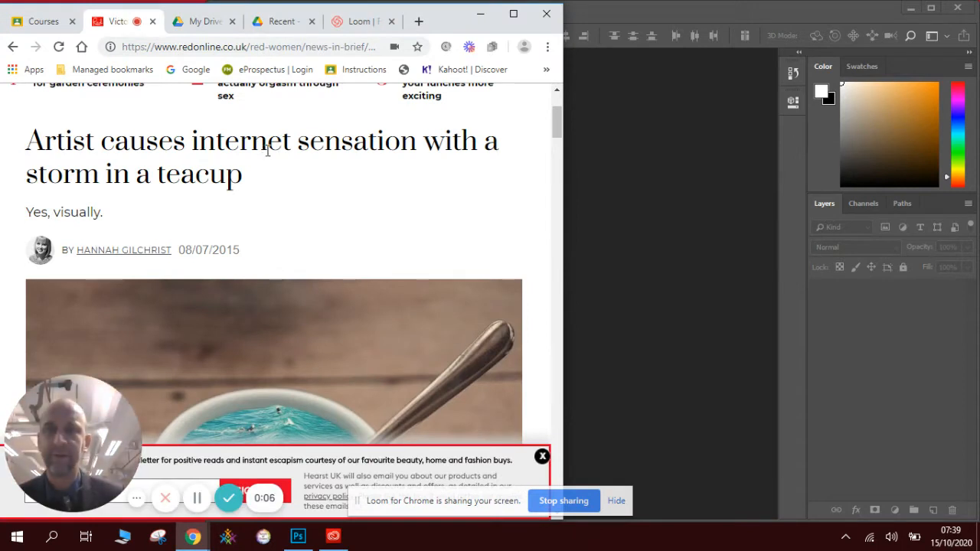
pyautogui.moveTo(298, 194)
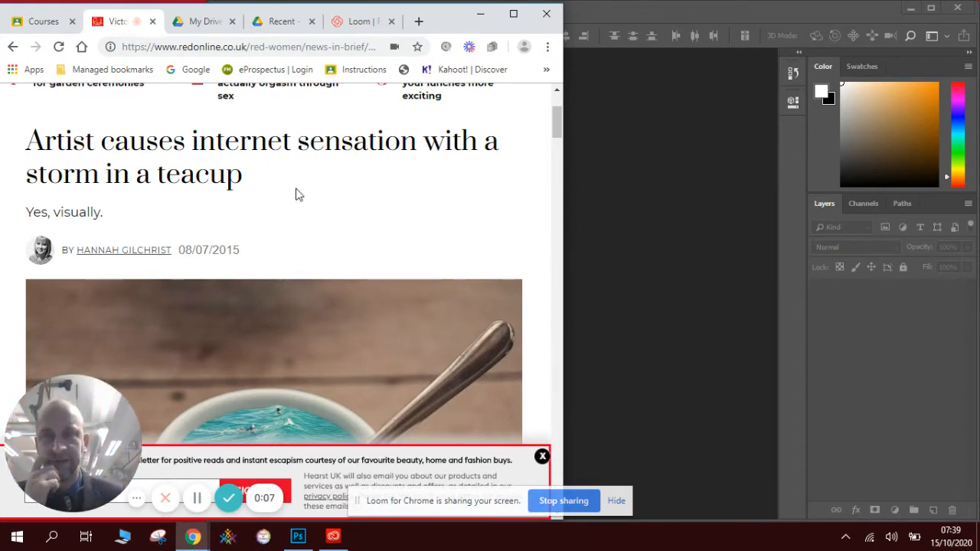
pyautogui.moveTo(383, 190)
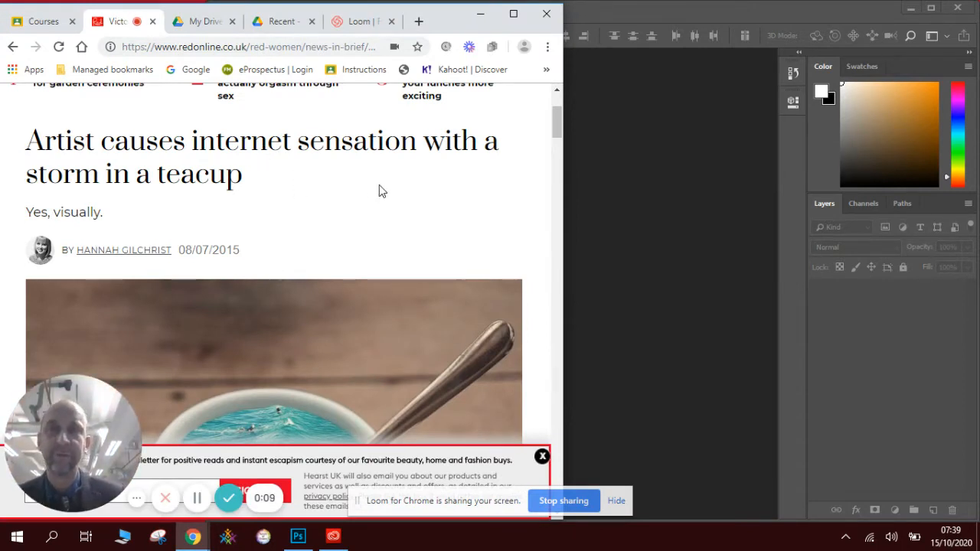
pyautogui.scroll(-3)
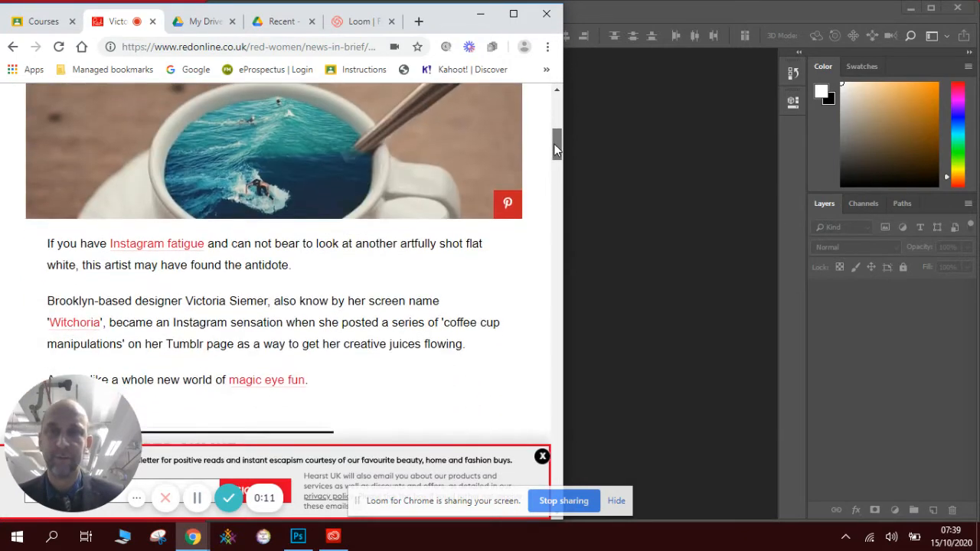
pyautogui.scroll(-3)
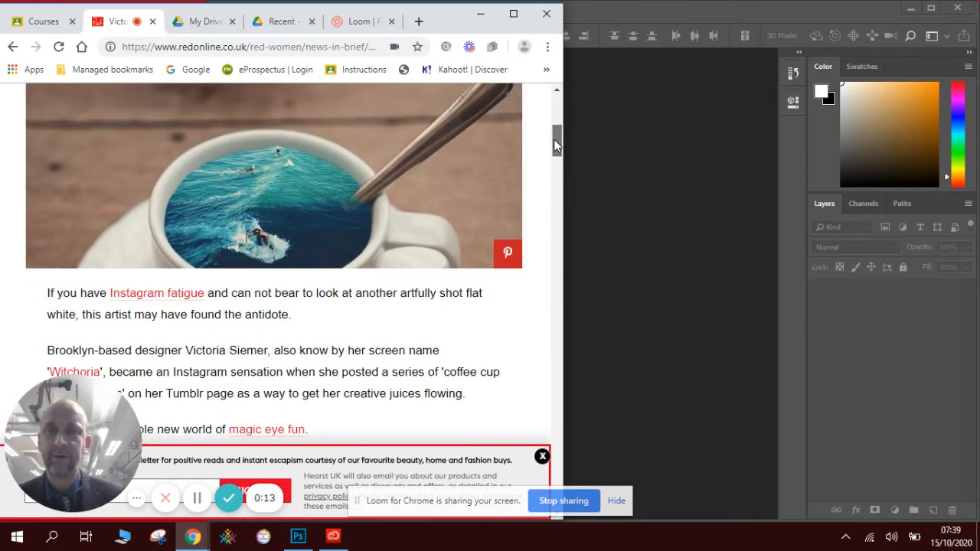
pyautogui.scroll(-3)
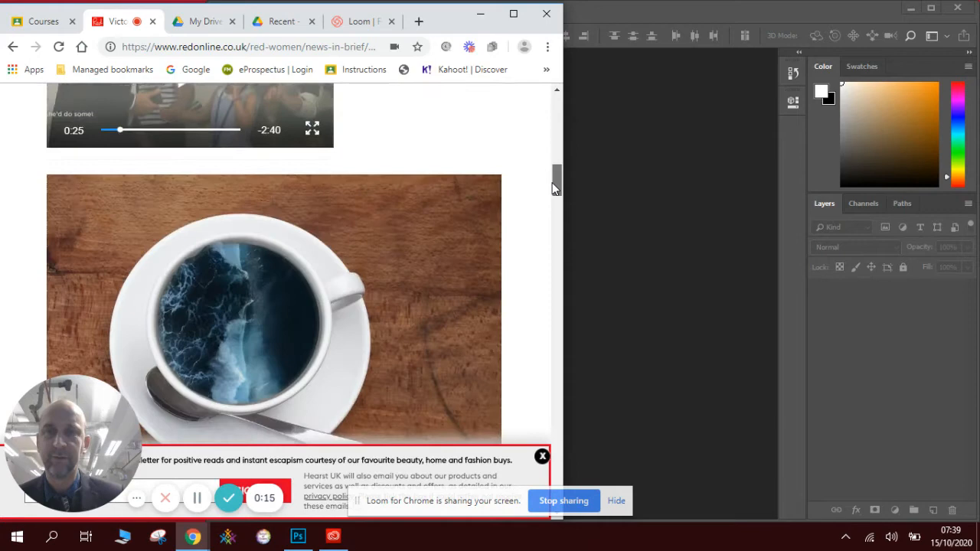
pyautogui.scroll(-3)
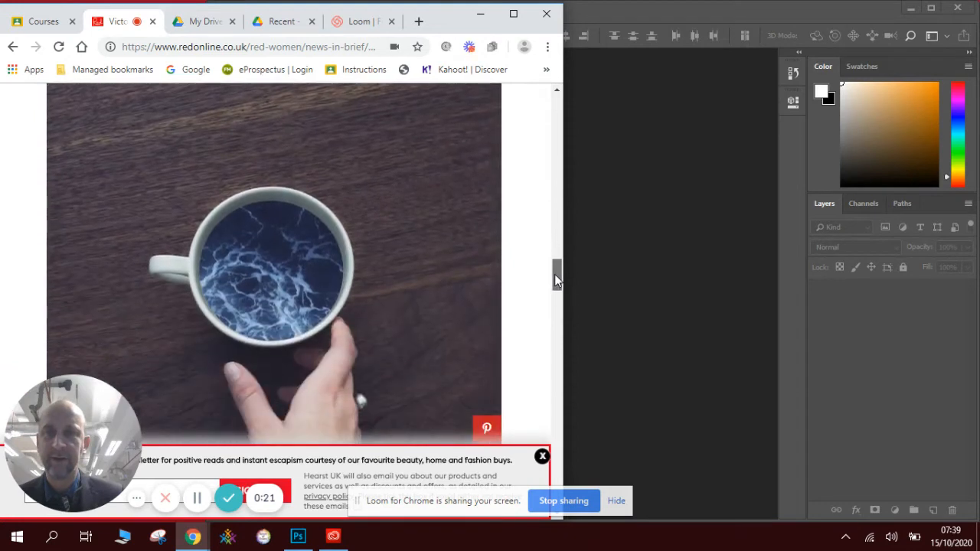
pyautogui.scroll(-3)
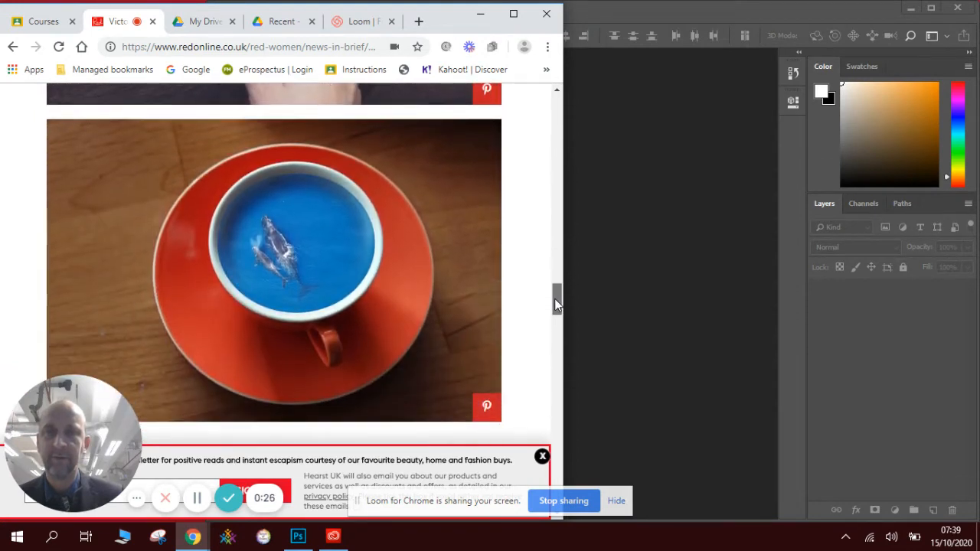
pyautogui.click(210, 21)
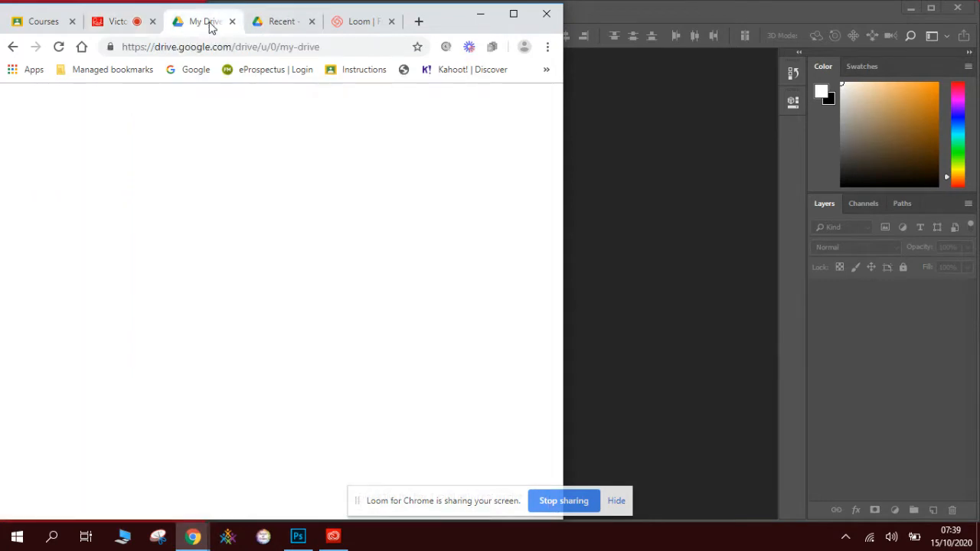
# - Open IMG_6281.HEIC from Drive's Recent files and snip the cup and saucer
pyautogui.click(281, 20)
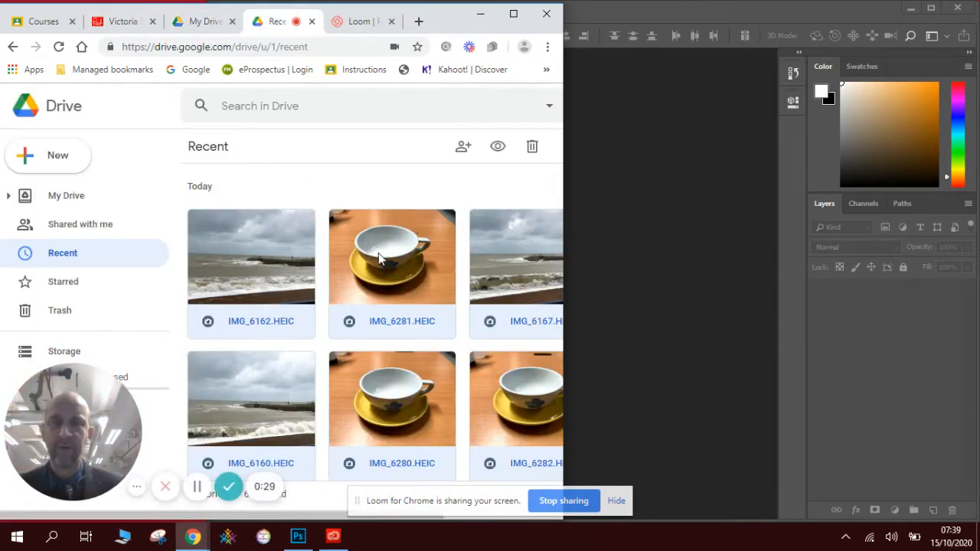
pyautogui.doubleClick(380, 257)
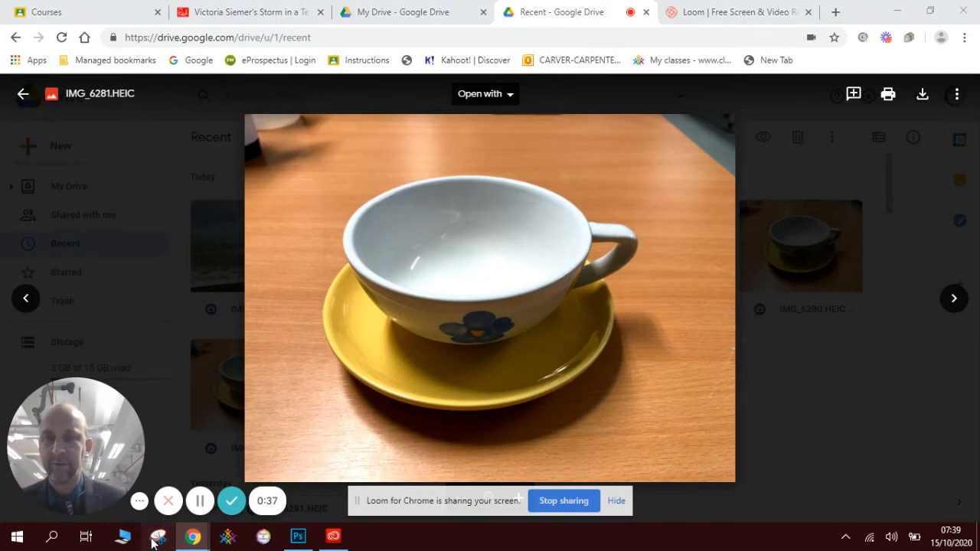
pyautogui.click(157, 536)
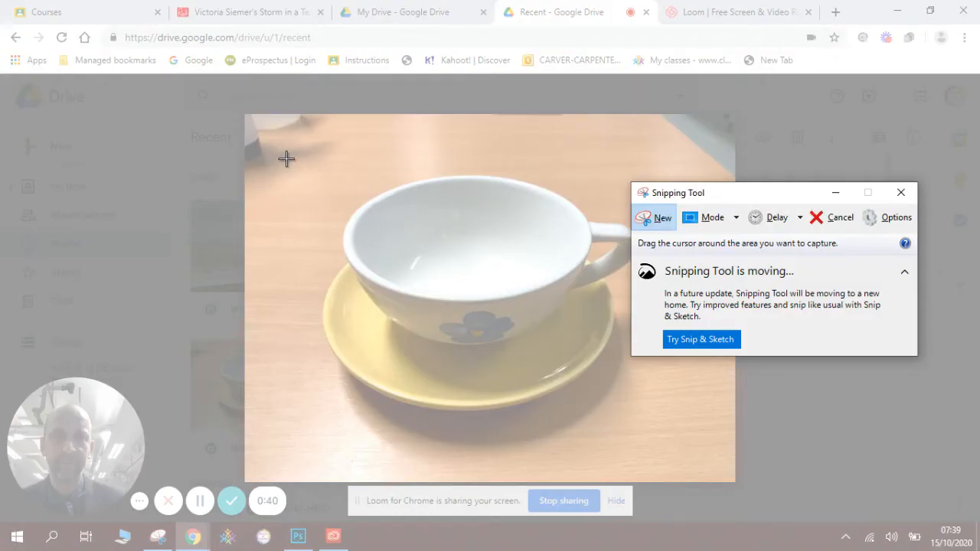
pyautogui.moveTo(287, 159); pyautogui.dragTo(690, 444)
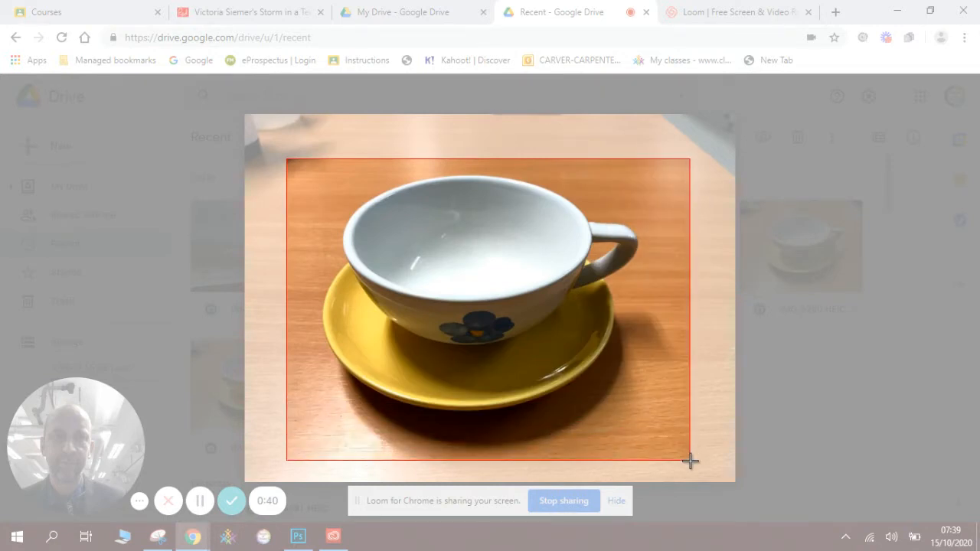
pyautogui.click(689, 461)
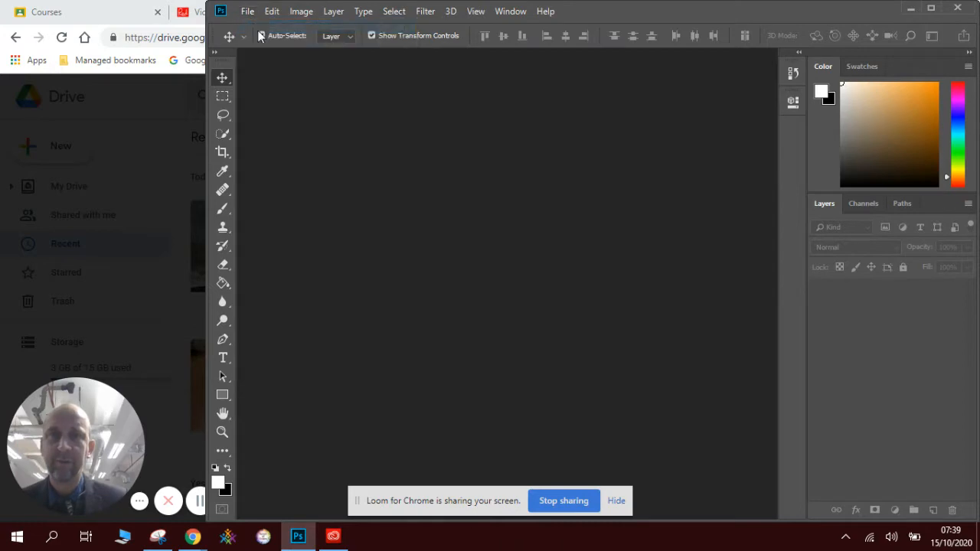
# - Create a new document using the Clipboard preset to match the snip
pyautogui.click(247, 12)
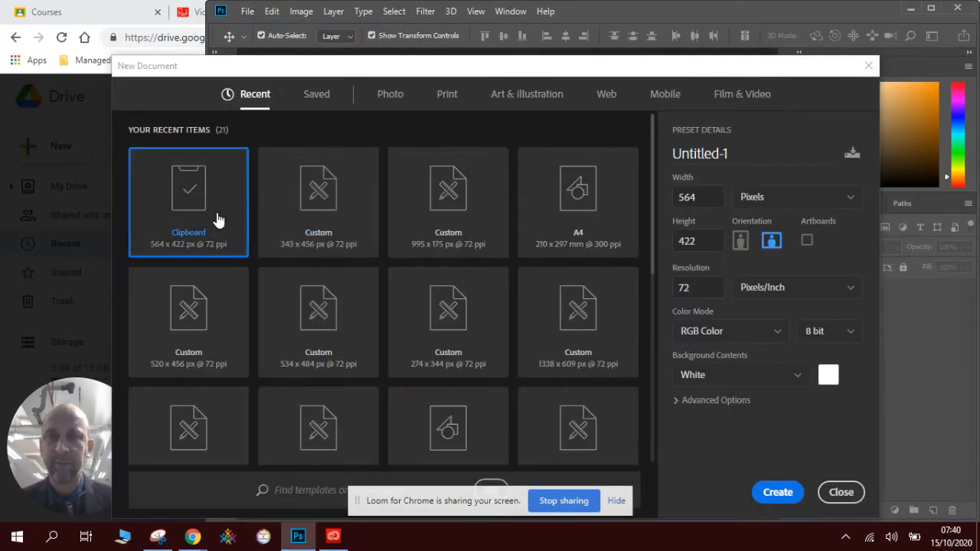
pyautogui.click(778, 493)
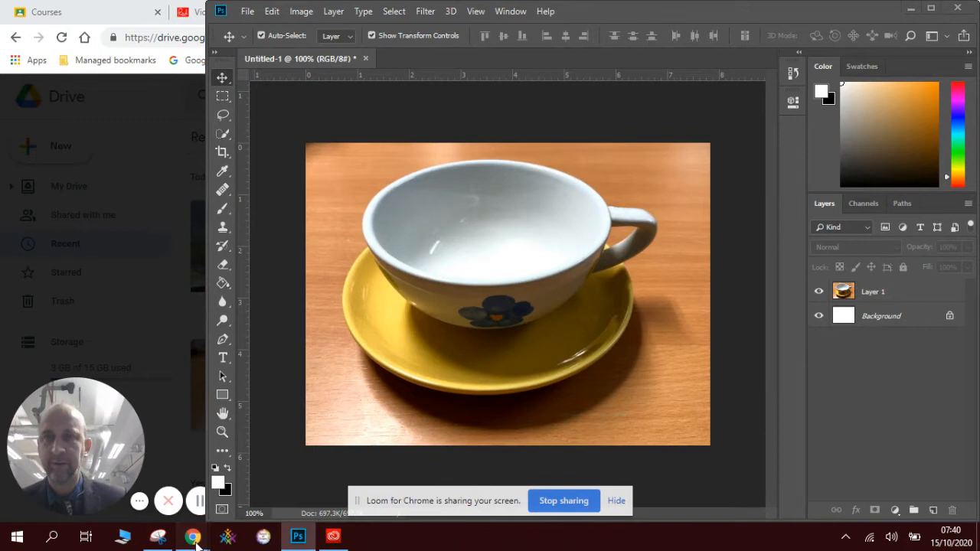
# - Browse to the stormy sea photo with the big wave and snip the wave and beach
pyautogui.click(192, 536)
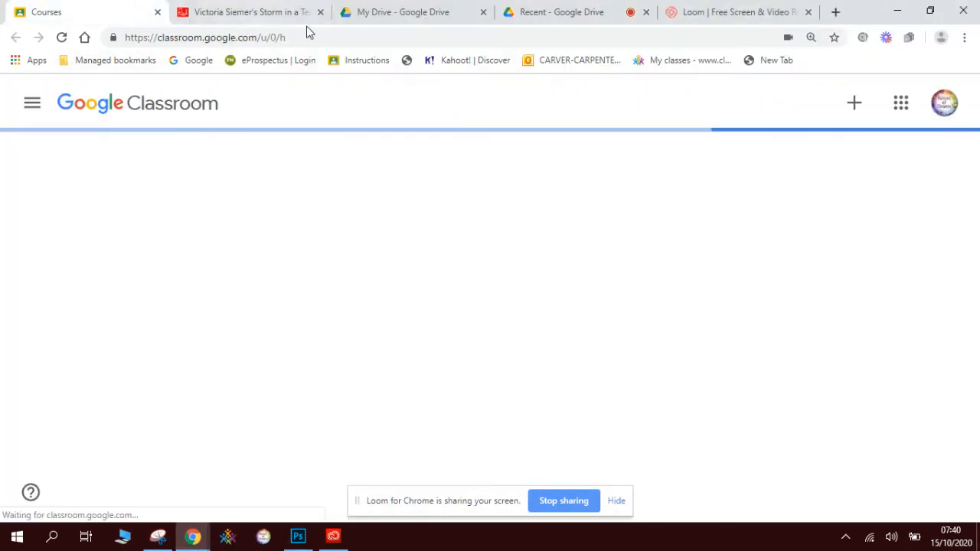
pyautogui.click(568, 12)
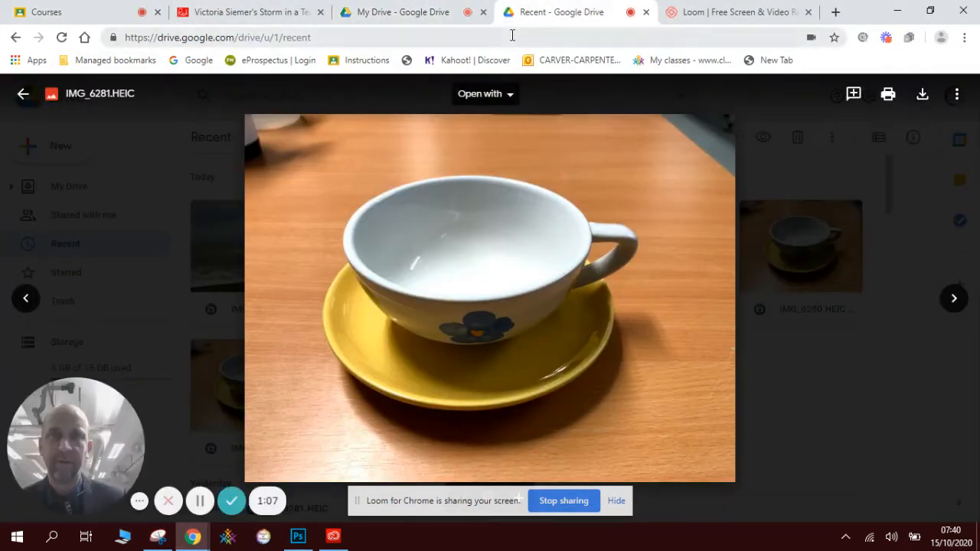
pyautogui.click(23, 93)
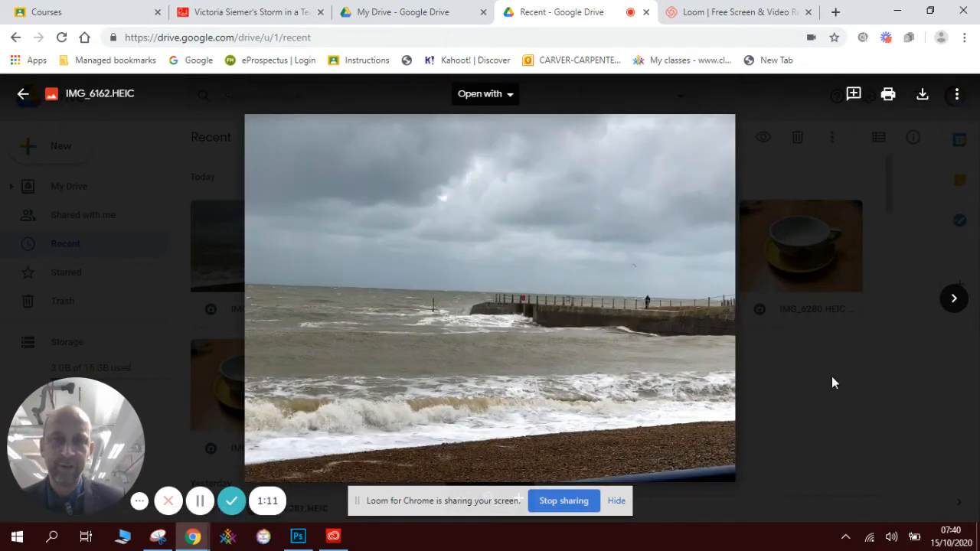
pyautogui.click(954, 298)
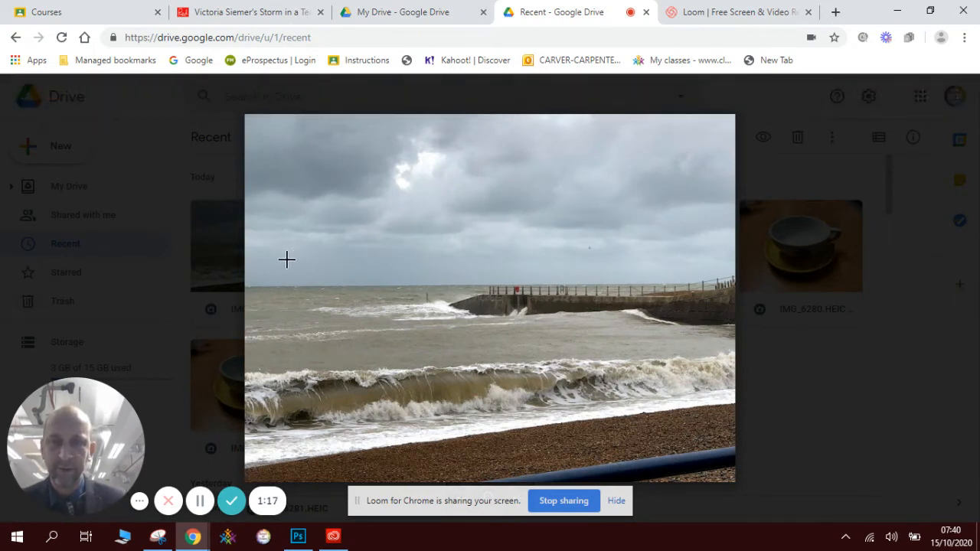
pyautogui.moveTo(268, 296)
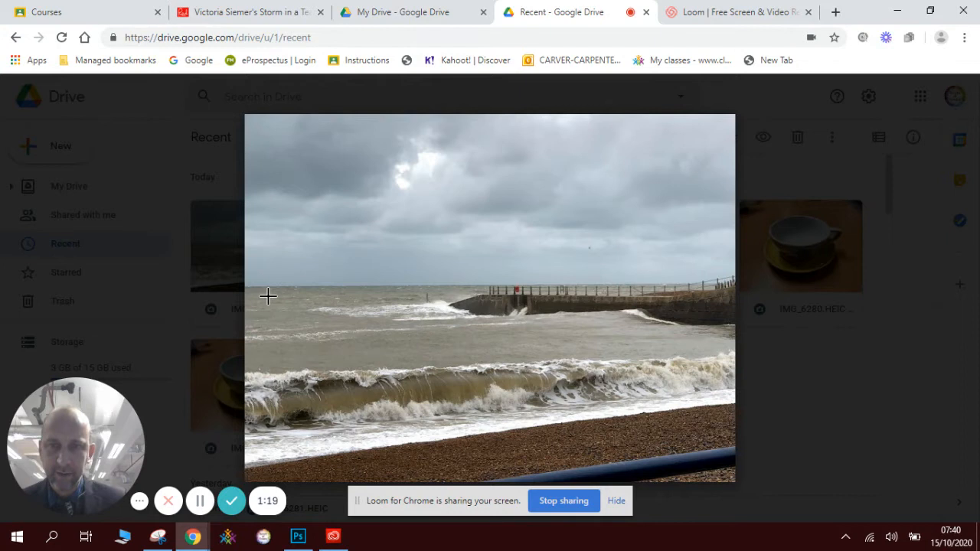
pyautogui.moveTo(263, 244)
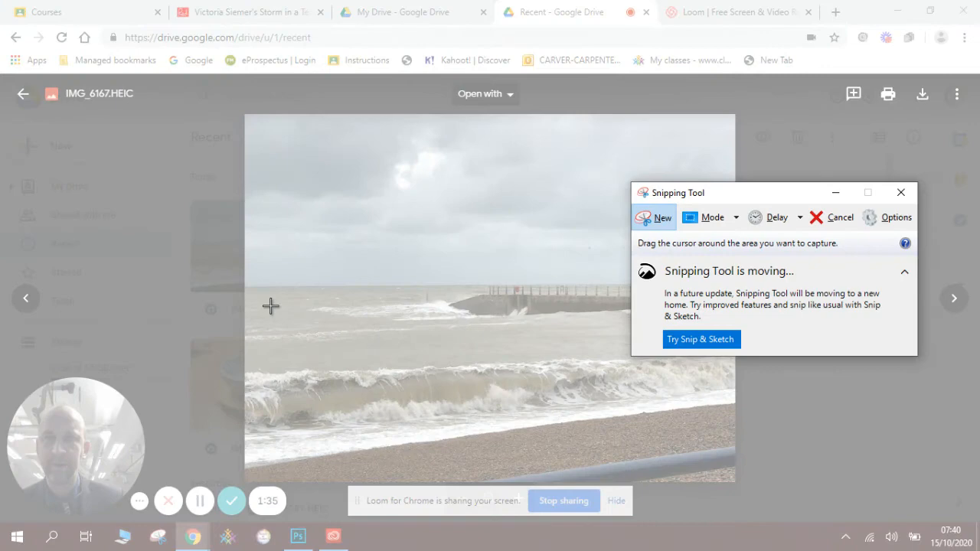
pyautogui.moveTo(270, 306); pyautogui.dragTo(628, 460)
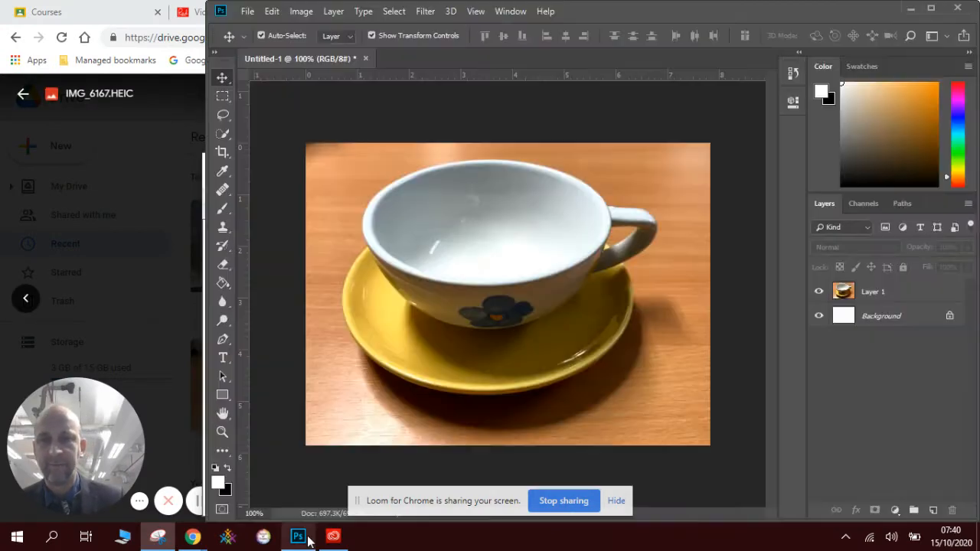
# - Paste the wave snip as Layer 2, enlarge it over the cup at 70% opacity
pyautogui.click(272, 11)
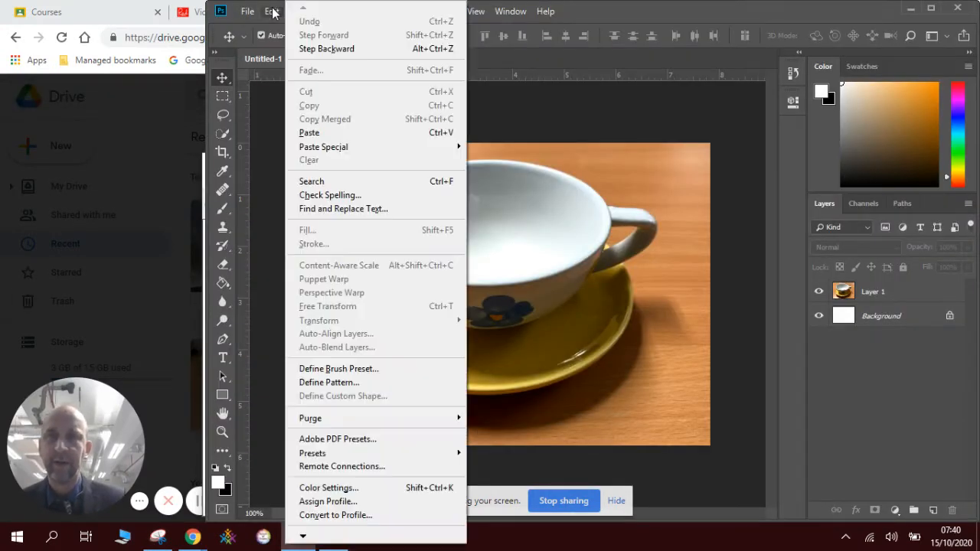
pyautogui.click(309, 132)
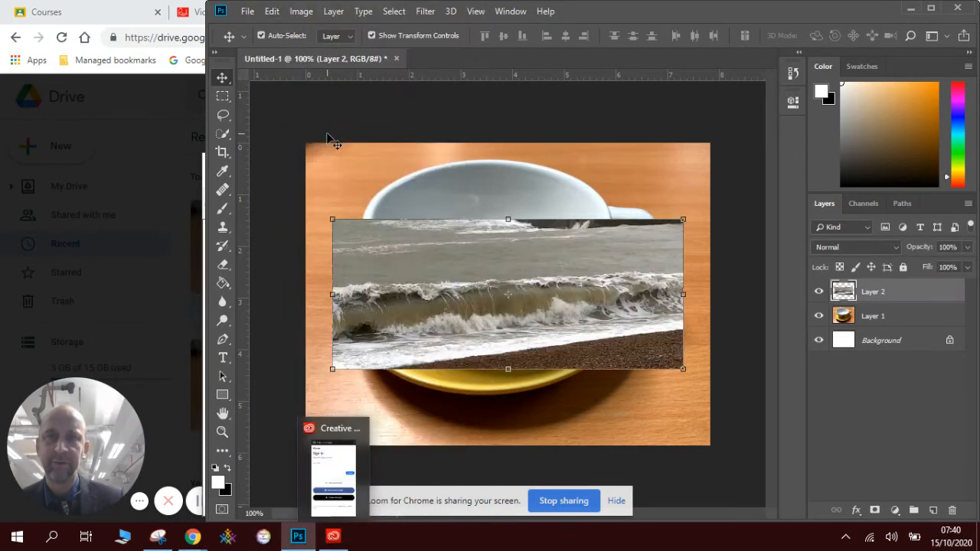
pyautogui.moveTo(465, 259)
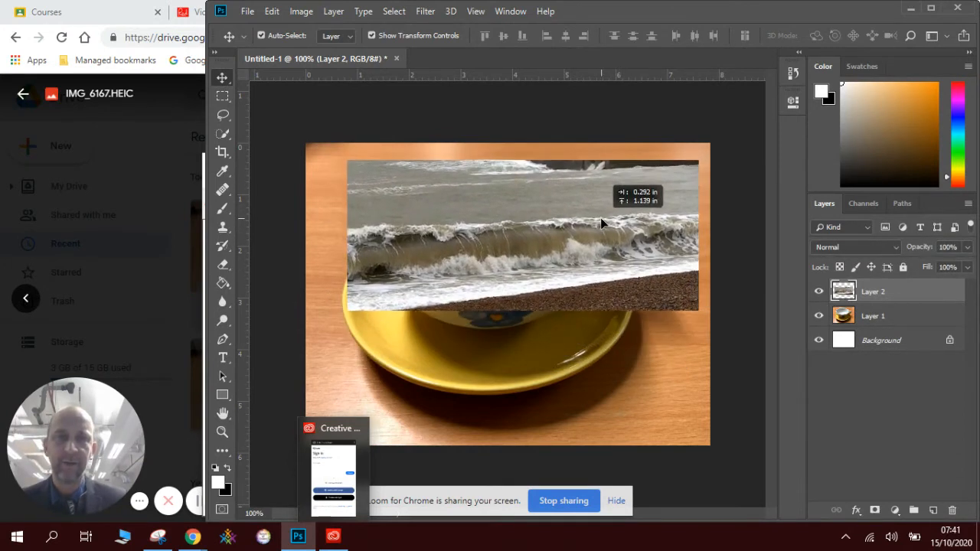
pyautogui.moveTo(601, 224); pyautogui.dragTo(580, 235)
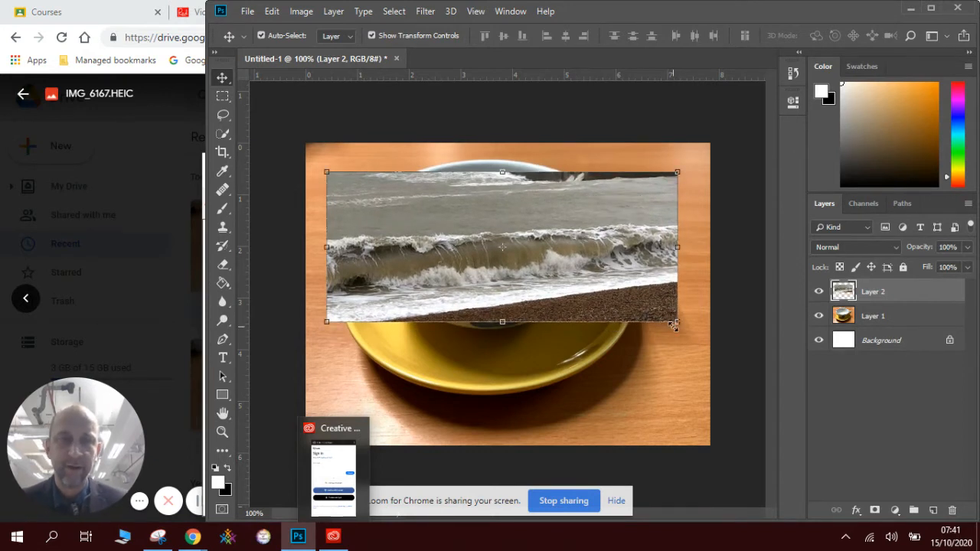
pyautogui.moveTo(674, 324); pyautogui.dragTo(684, 360)
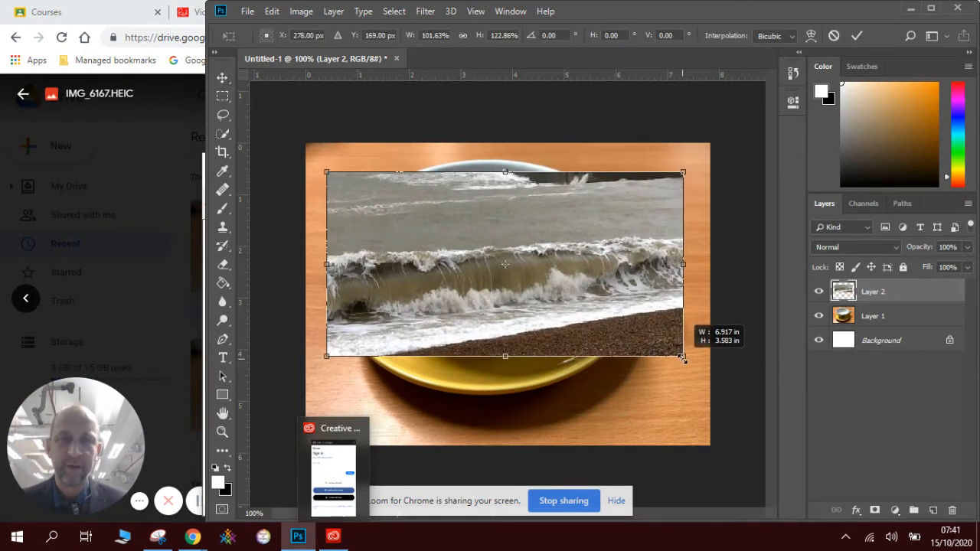
pyautogui.moveTo(505, 171); pyautogui.dragTo(504, 165)
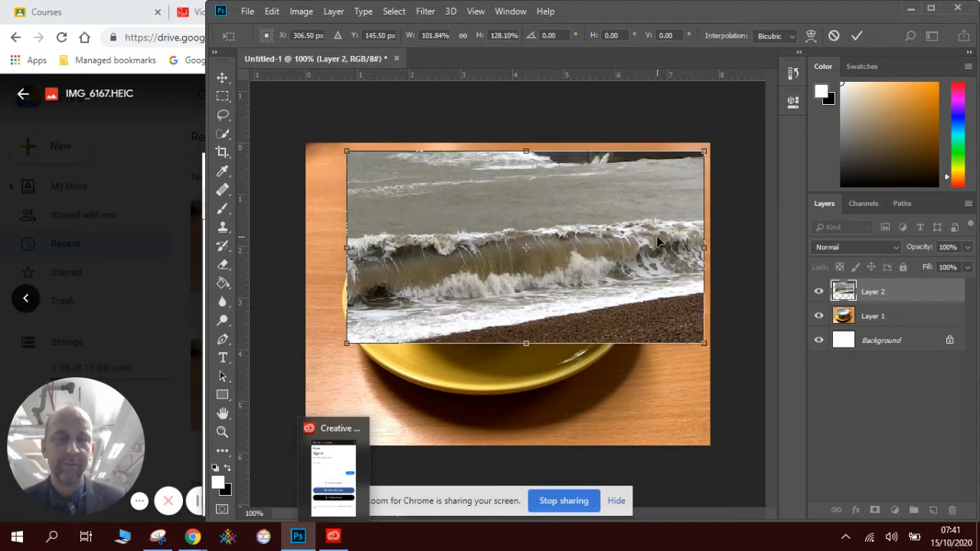
pyautogui.moveTo(971, 257)
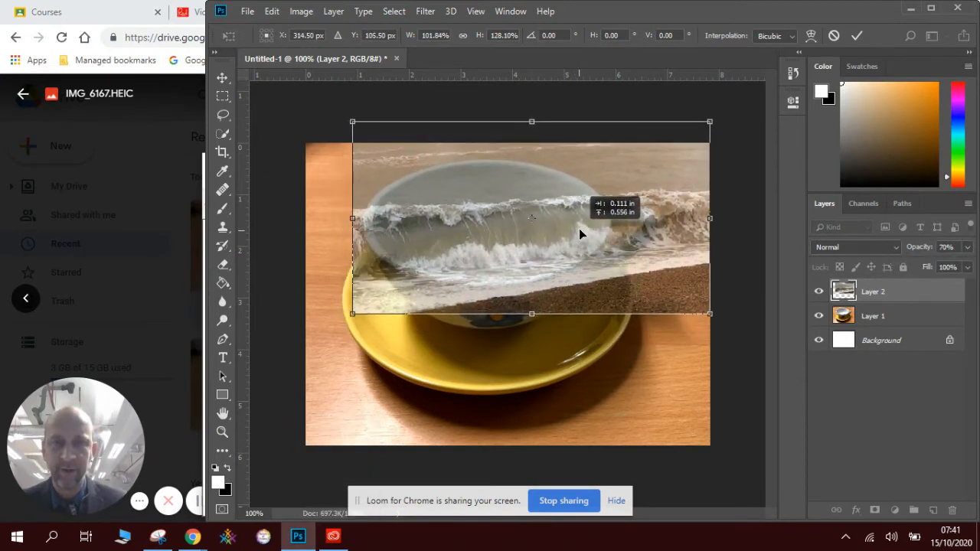
pyautogui.moveTo(580, 233); pyautogui.dragTo(588, 231)
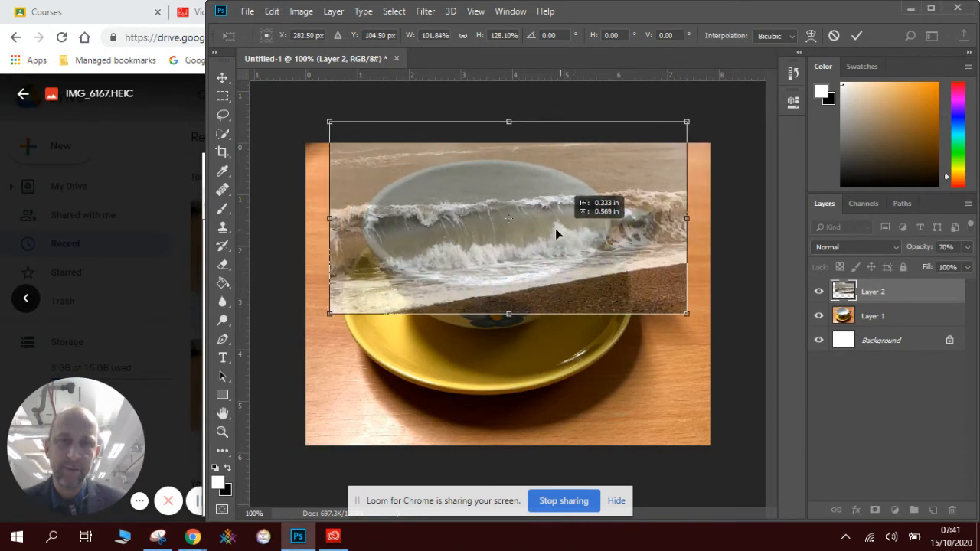
pyautogui.moveTo(558, 235); pyautogui.dragTo(544, 236)
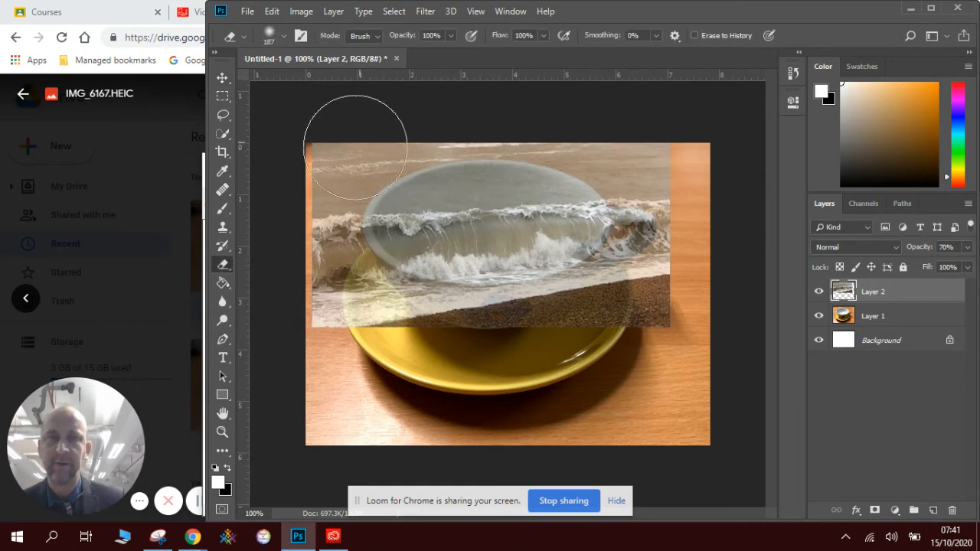
pyautogui.moveTo(222, 264)
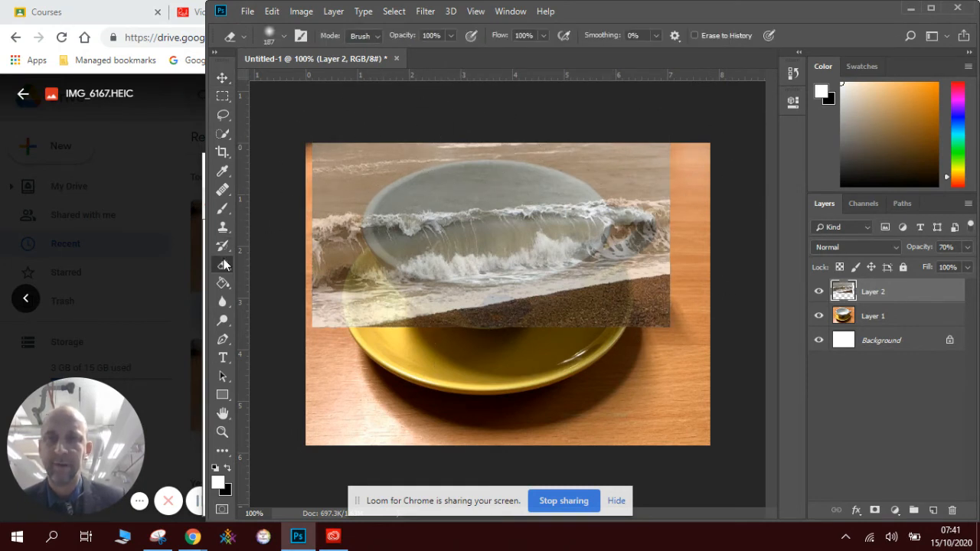
# - Toggle off Layer 2's eye icon to hide the wave
pyautogui.click(820, 292)
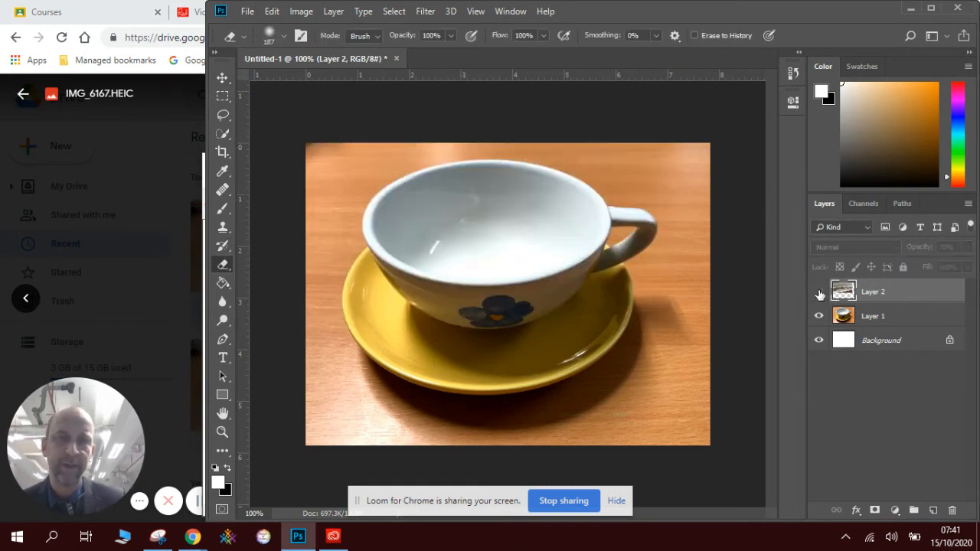
pyautogui.click(819, 291)
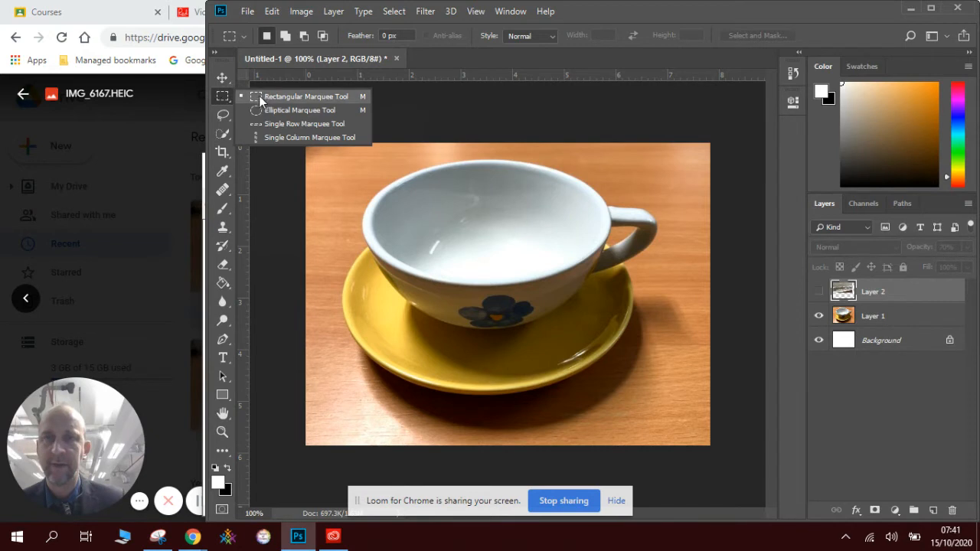
pyautogui.moveTo(281, 109)
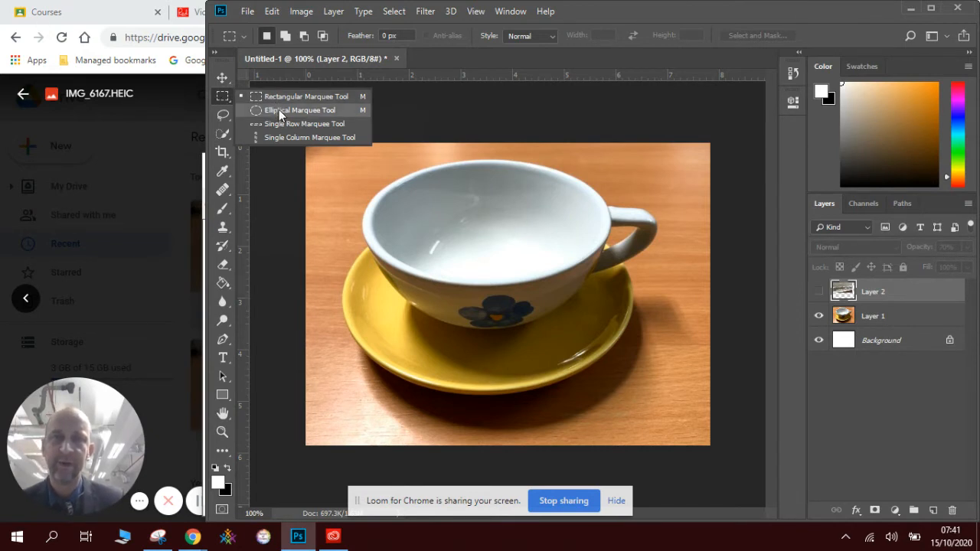
# - Draw an elliptical marquee matching the cup's inner rim, redrawing until it fits
pyautogui.click(300, 110)
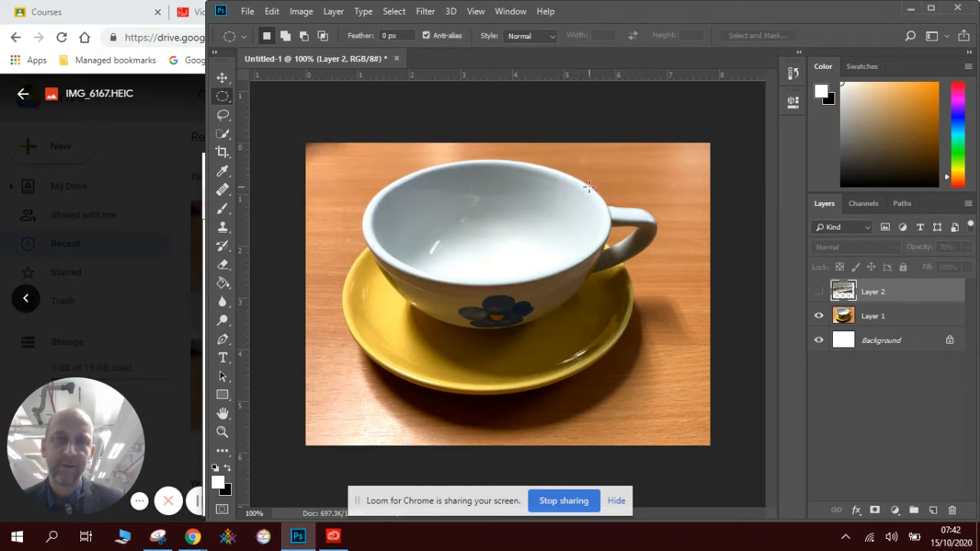
pyautogui.moveTo(482, 162)
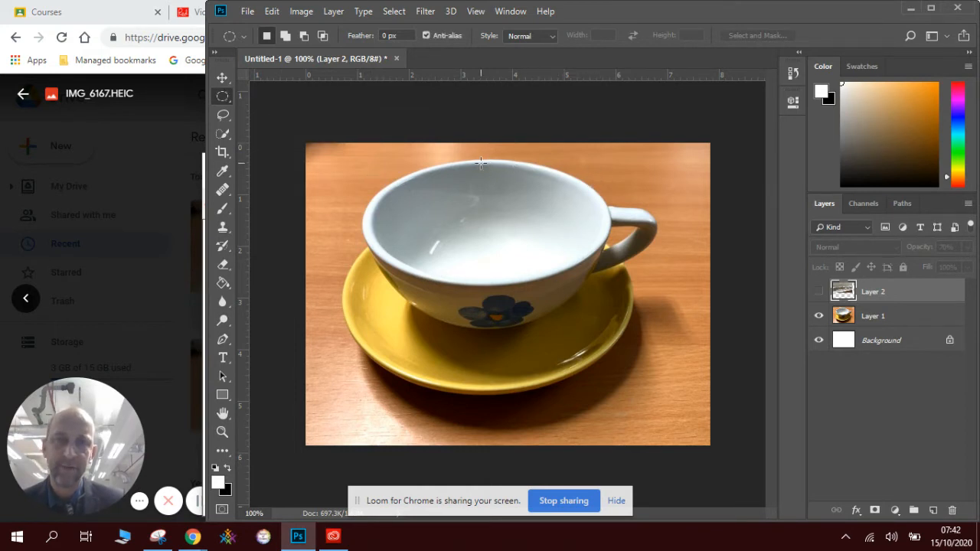
pyautogui.moveTo(363, 174)
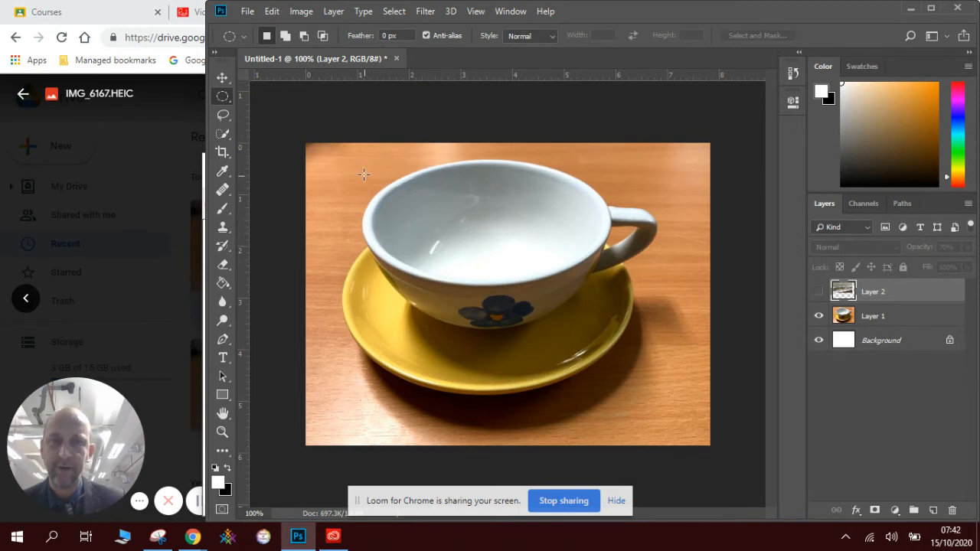
pyautogui.moveTo(368, 160)
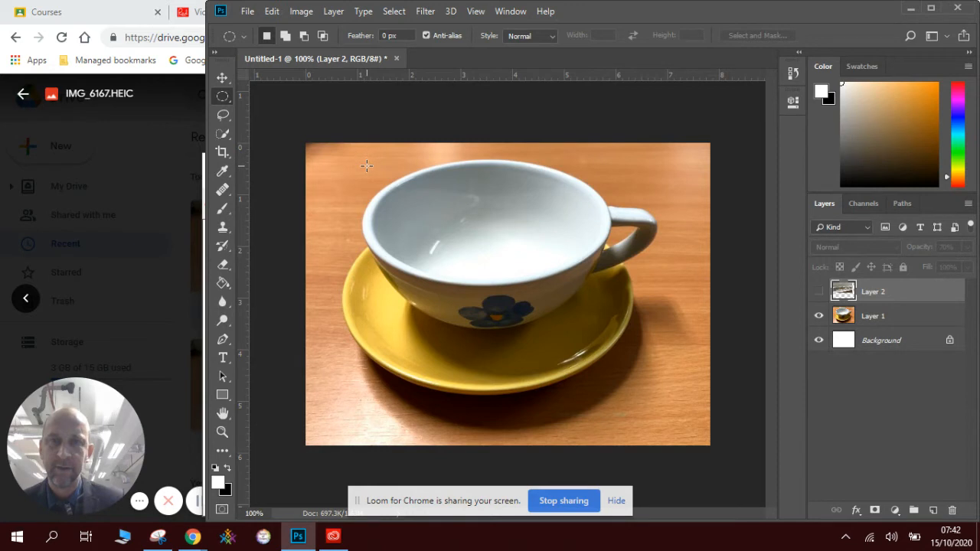
pyautogui.moveTo(390, 180); pyautogui.dragTo(557, 270)
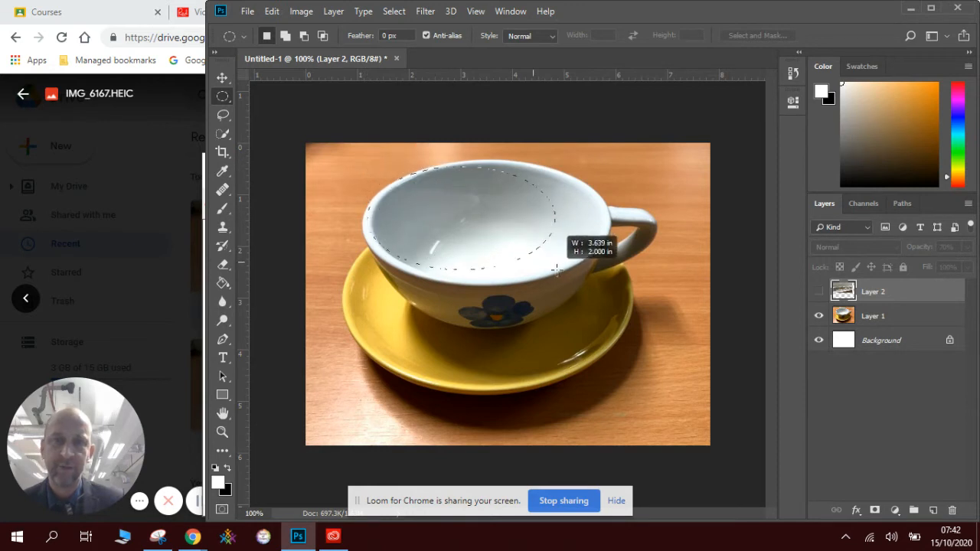
pyautogui.moveTo(557, 269); pyautogui.dragTo(604, 280)
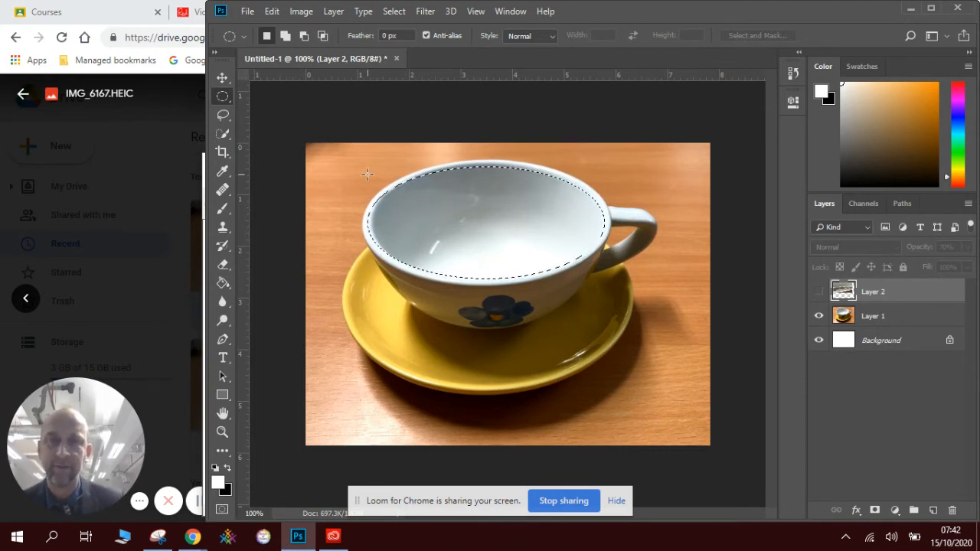
pyautogui.moveTo(368, 175); pyautogui.dragTo(494, 239)
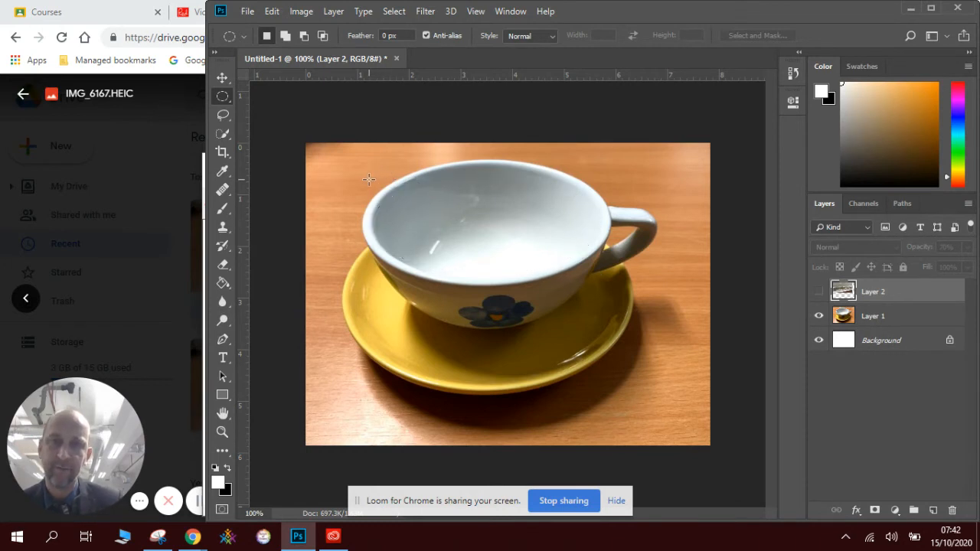
pyautogui.moveTo(367, 180); pyautogui.dragTo(598, 279)
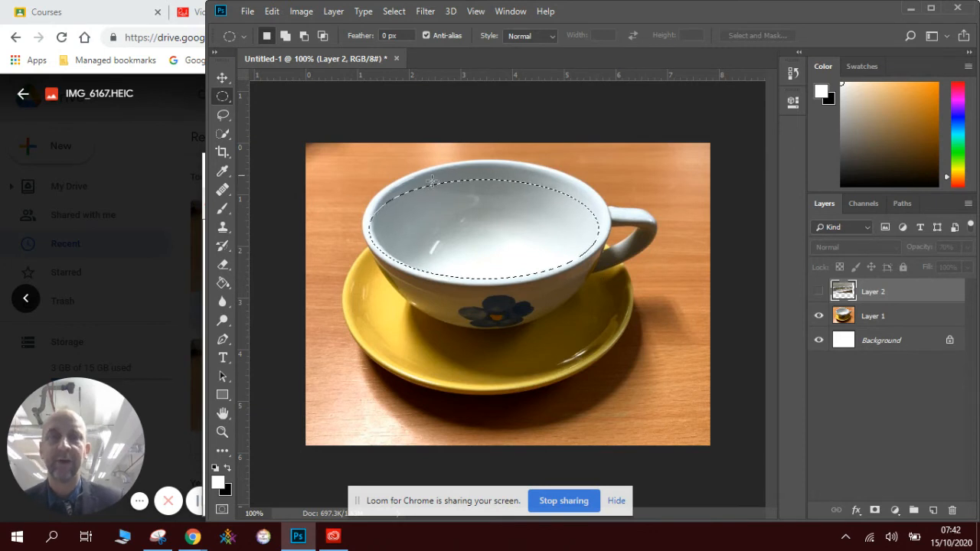
# - Show Layer 2, copy the oval selection to a new layer, then hide Layer 2
pyautogui.click(818, 291)
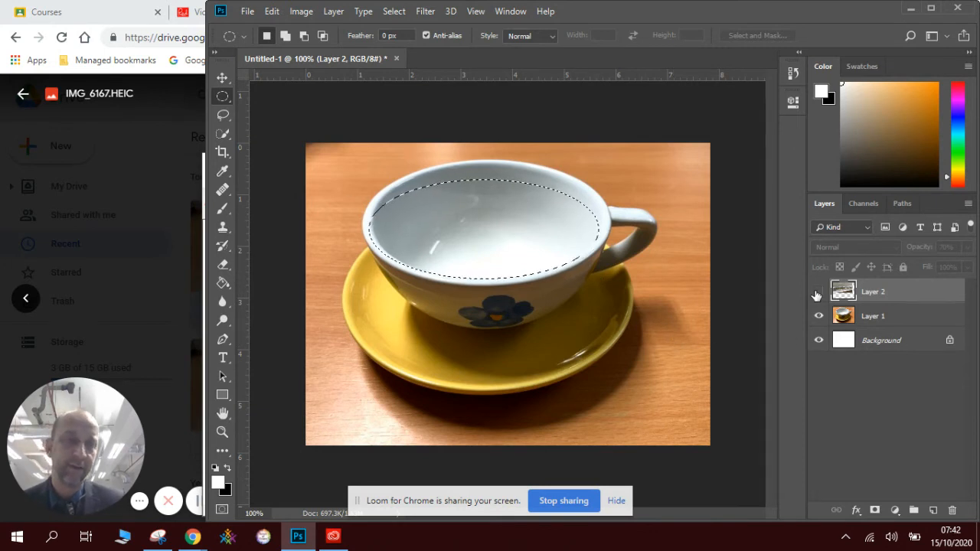
pyautogui.click(818, 292)
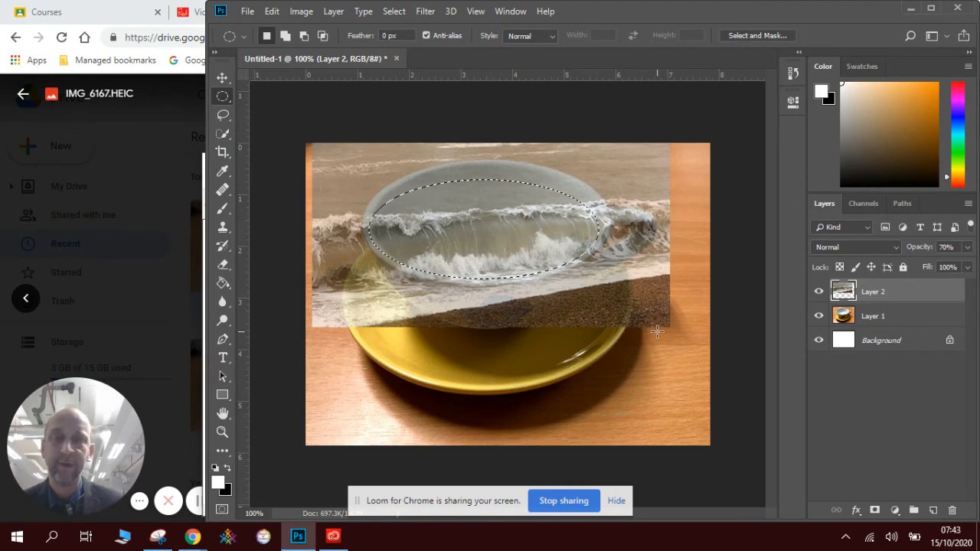
pyautogui.click(272, 11)
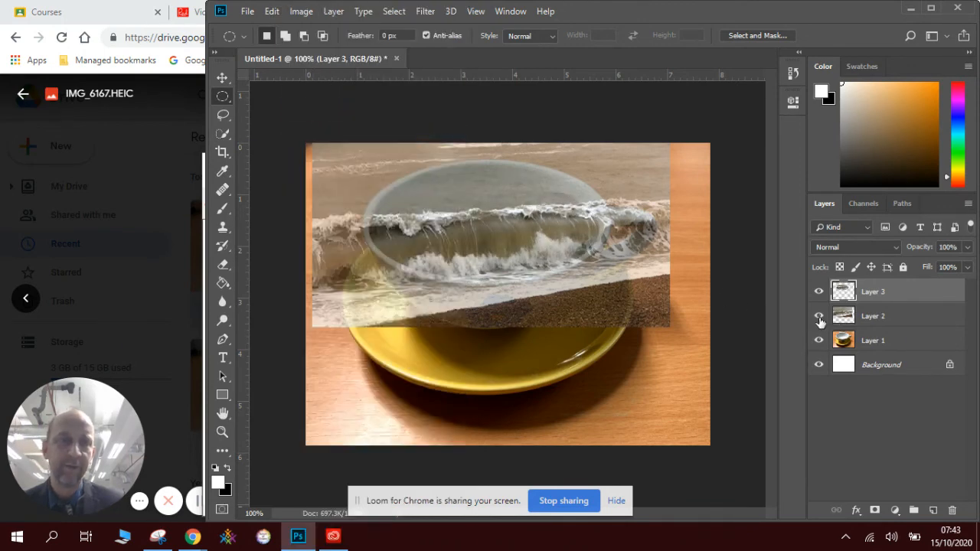
pyautogui.click(819, 315)
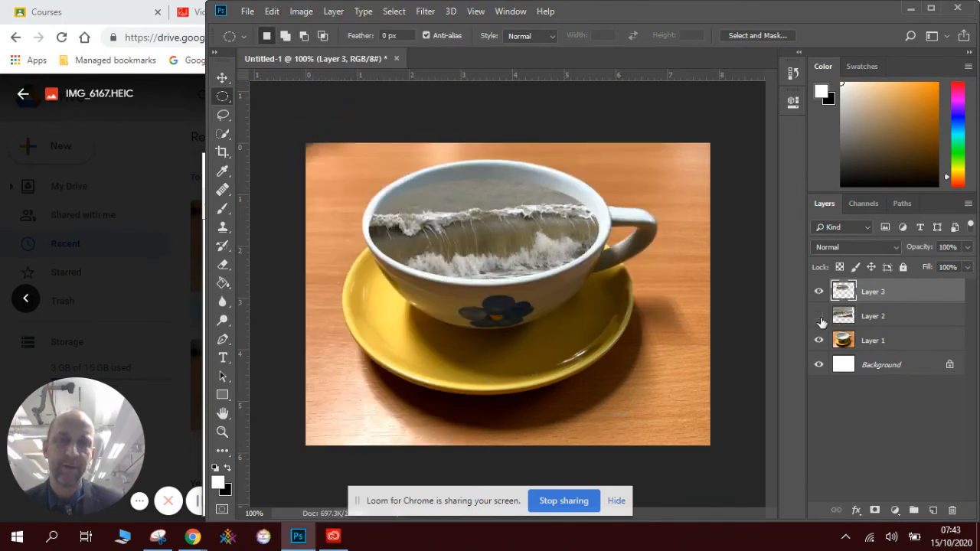
pyautogui.click(819, 316)
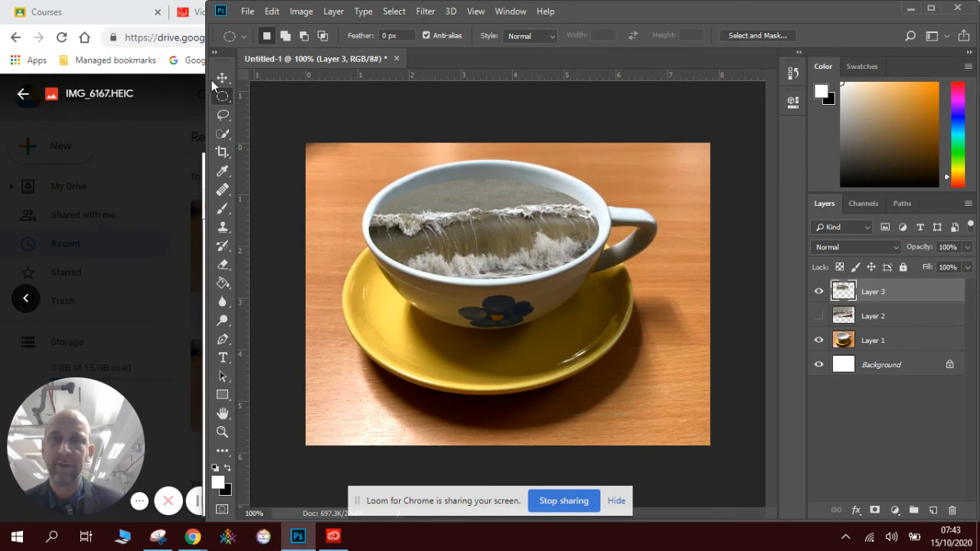
# - Free-transform Layer 3, dragging its top handle up toward the cup rim
pyautogui.click(222, 77)
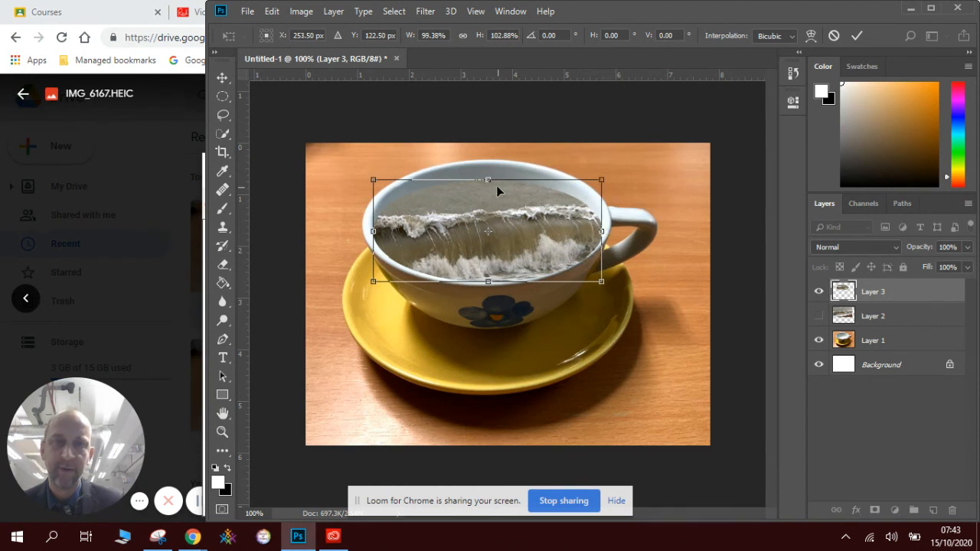
pyautogui.moveTo(489, 180); pyautogui.dragTo(488, 175)
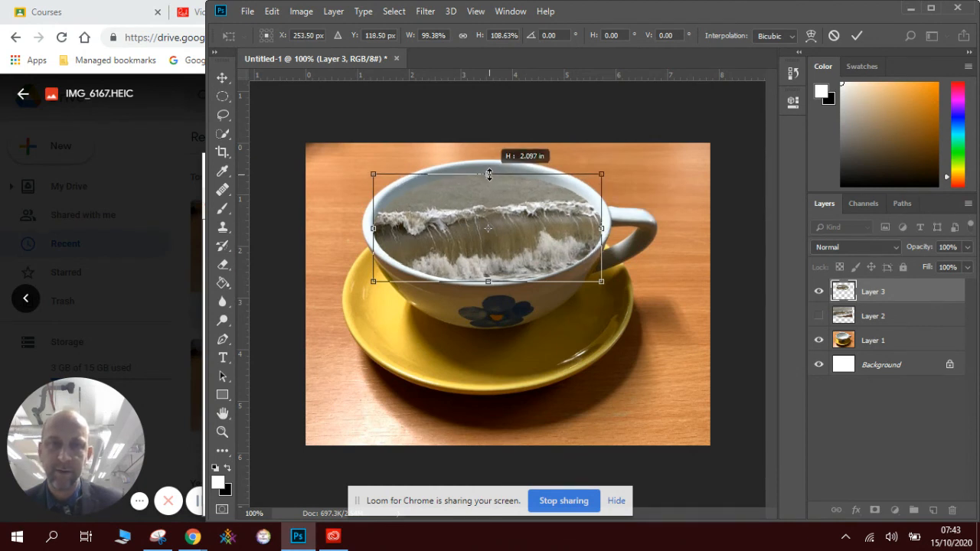
pyautogui.moveTo(480, 199)
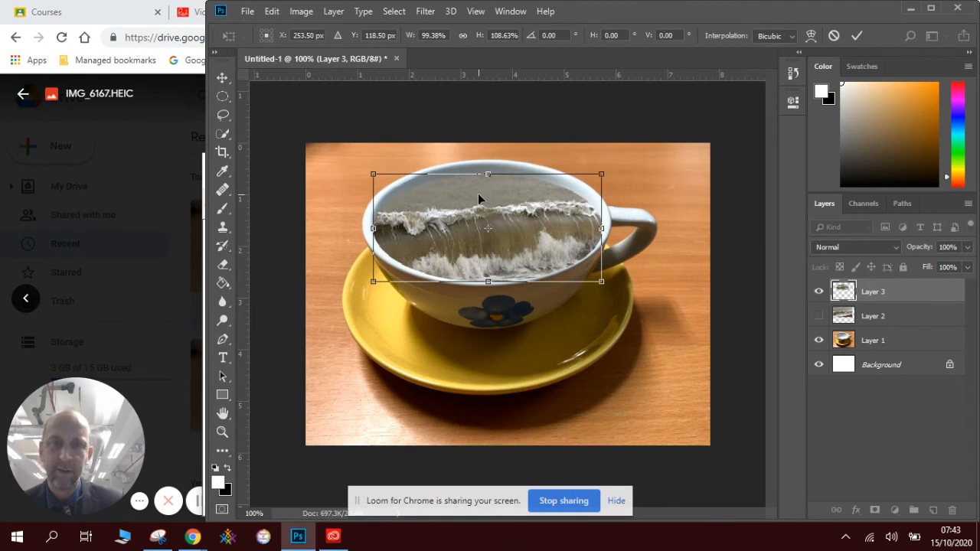
pyautogui.moveTo(619, 192)
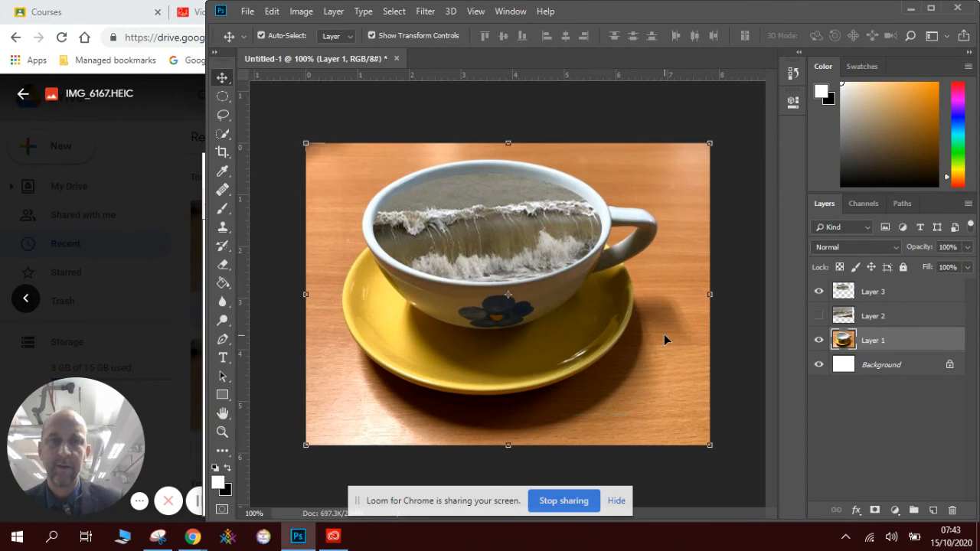
pyautogui.moveTo(761, 377)
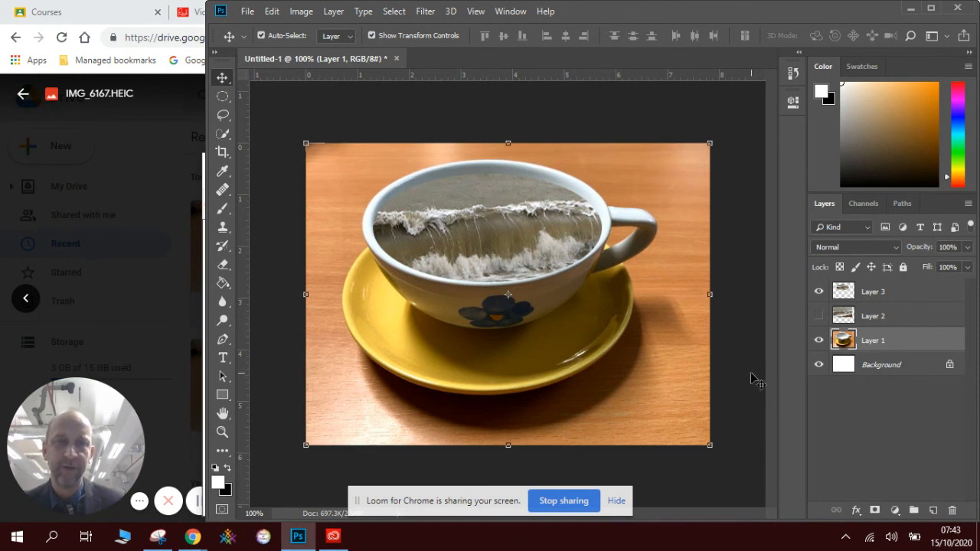
pyautogui.moveTo(747, 379)
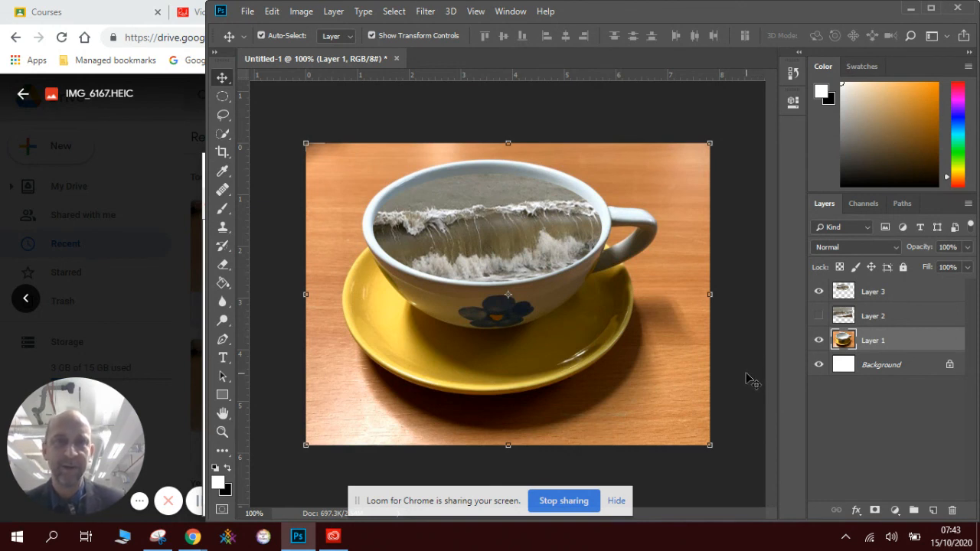